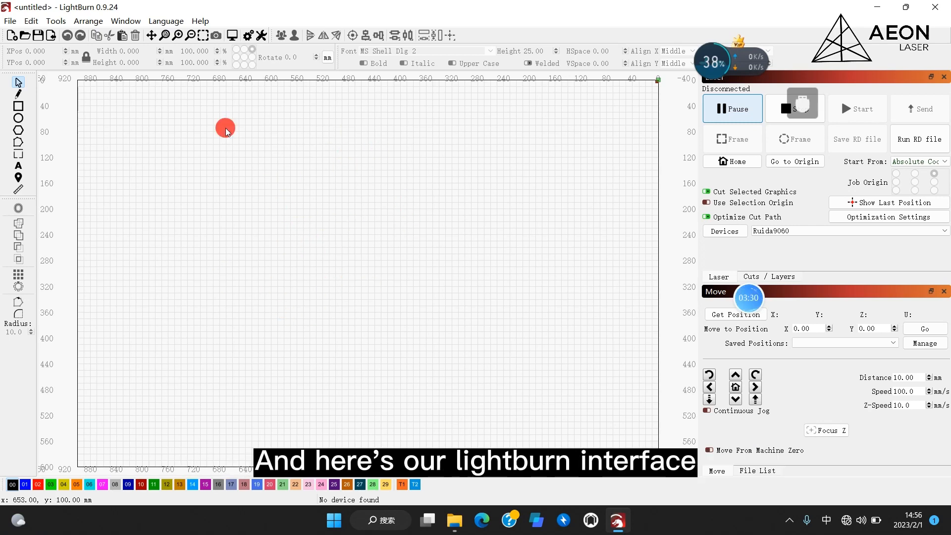
# Start Tools > Calibrate Camera Lens for the UVC Video Device as a Standard Lens.
pyautogui.click(56, 21)
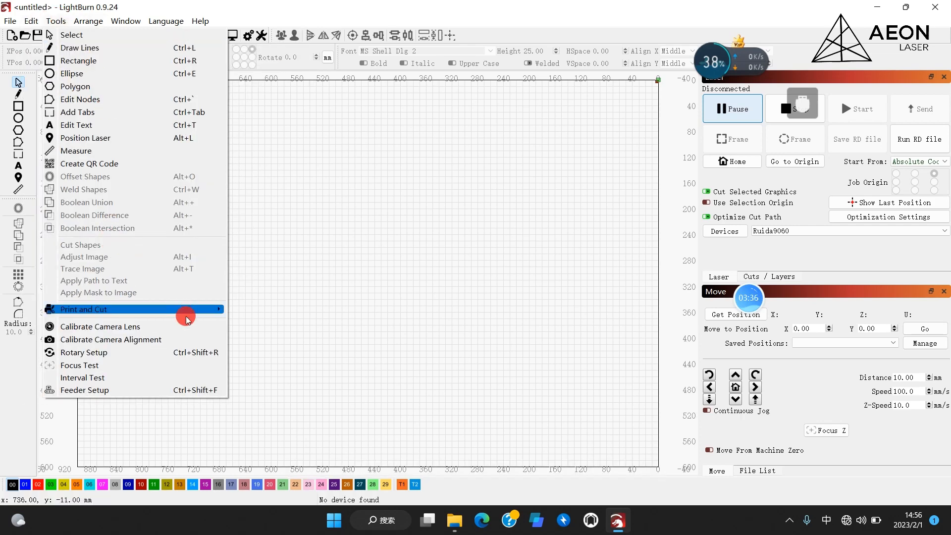
pyautogui.click(100, 326)
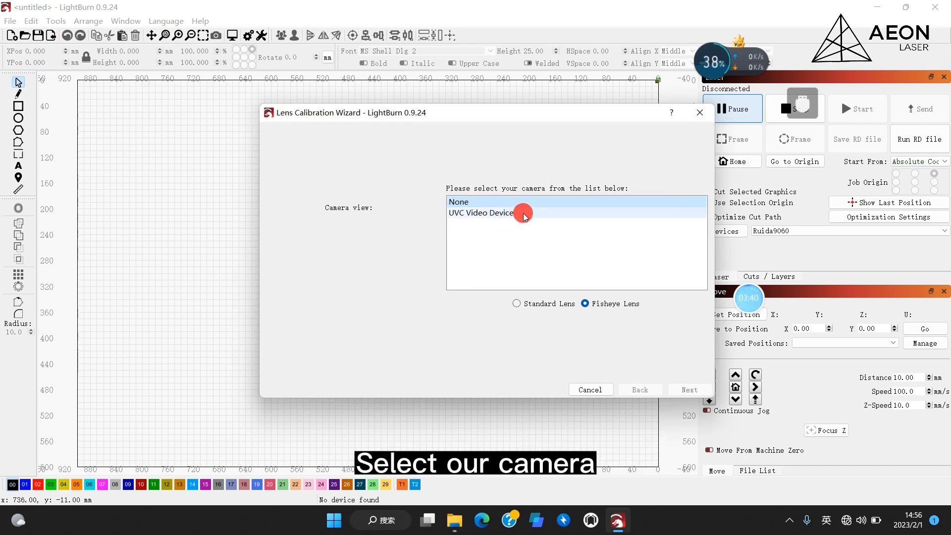
pyautogui.click(479, 212)
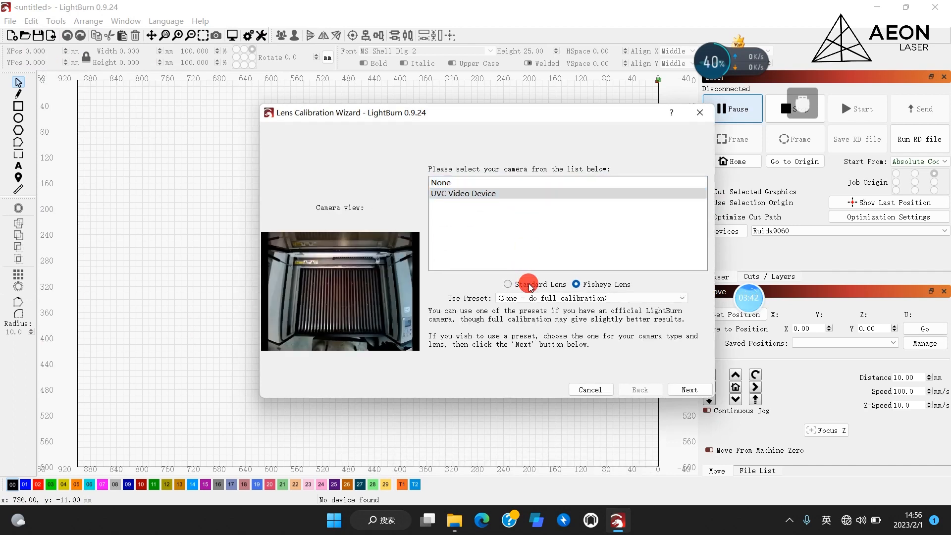
pyautogui.click(509, 284)
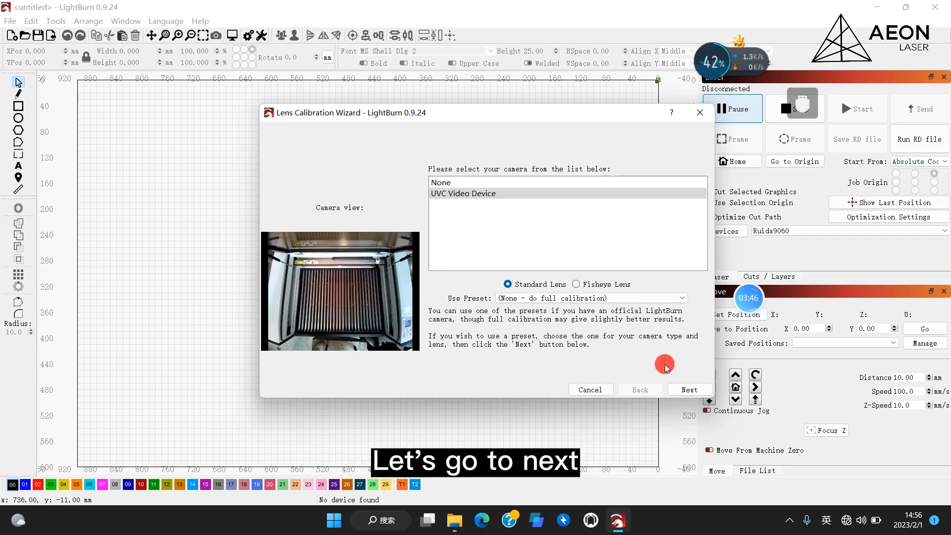
pyautogui.click(689, 390)
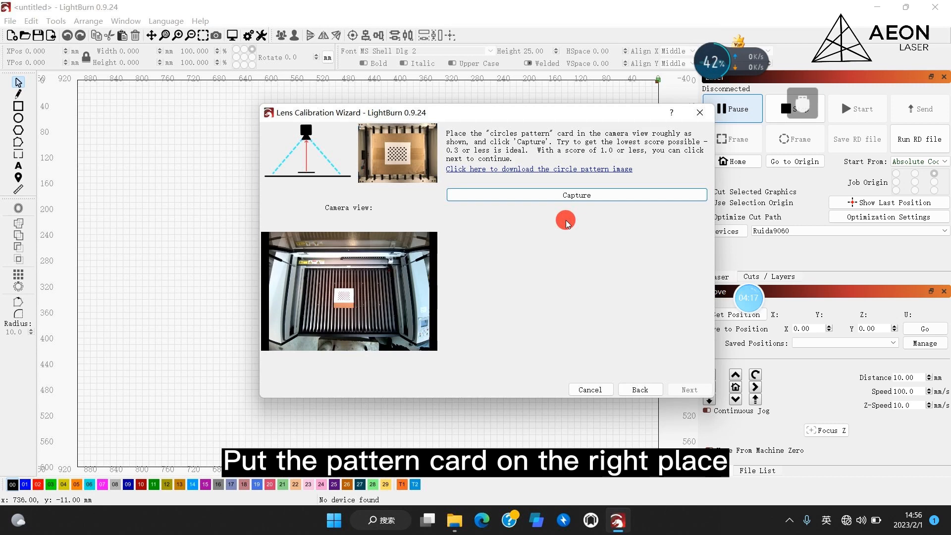
# Capture the first circle pattern image, found with a 0.09 score.
pyautogui.click(575, 195)
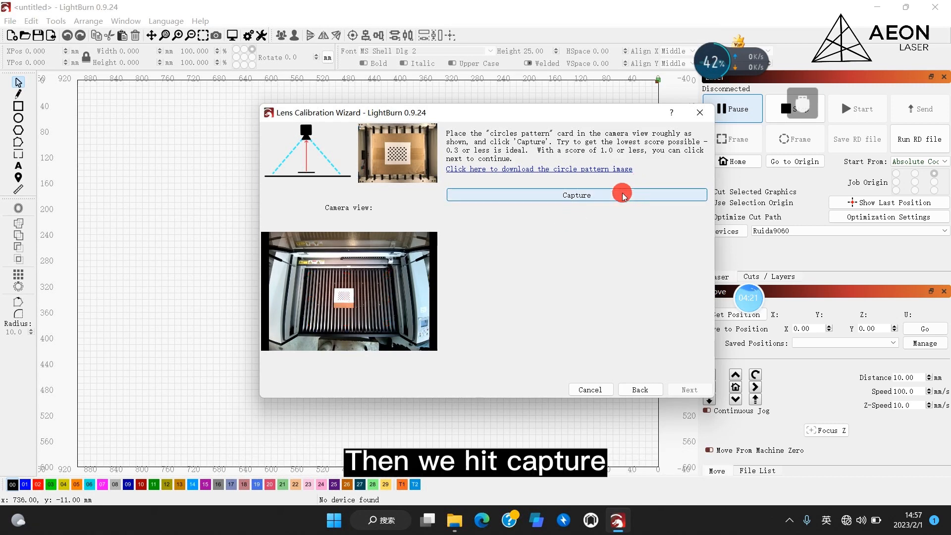
pyautogui.click(576, 195)
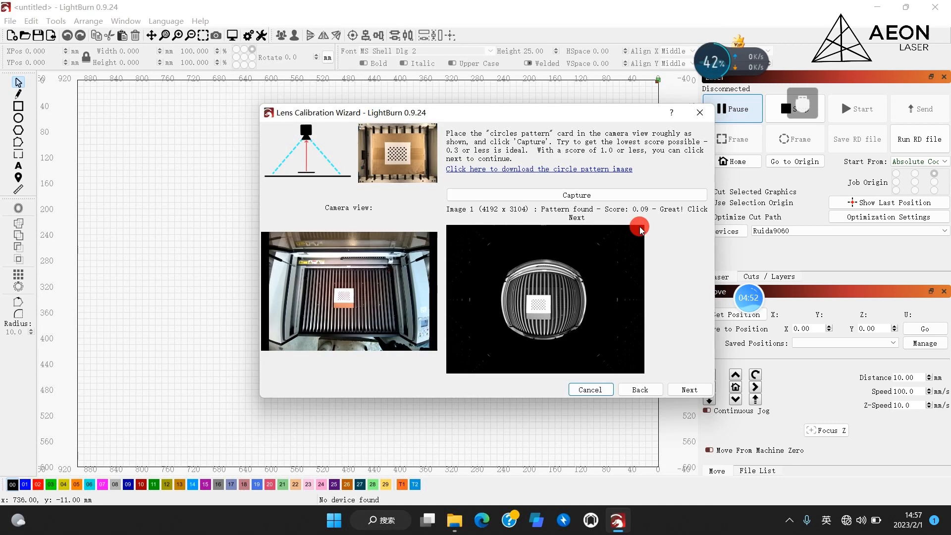
# Move the pattern card to the next positions and capture each one.
pyautogui.click(689, 389)
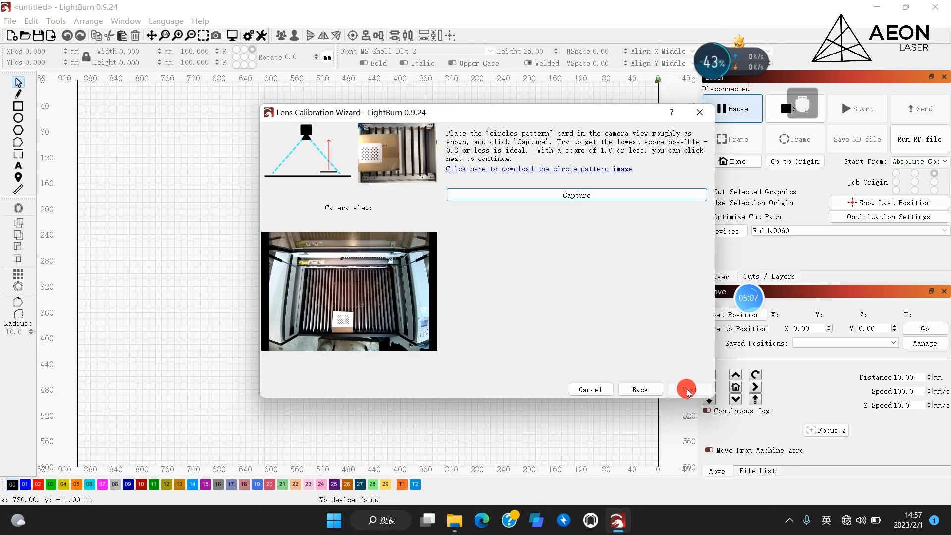
pyautogui.click(576, 194)
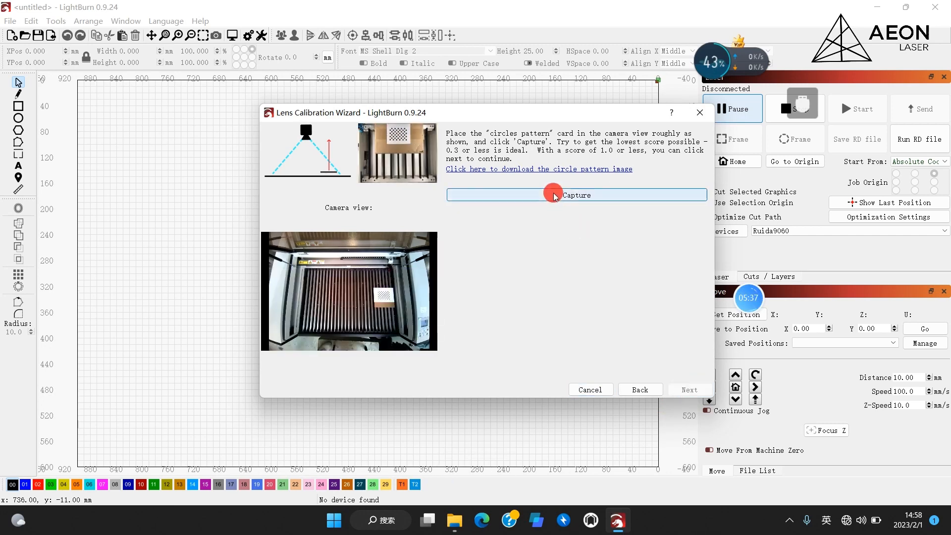
pyautogui.click(575, 195)
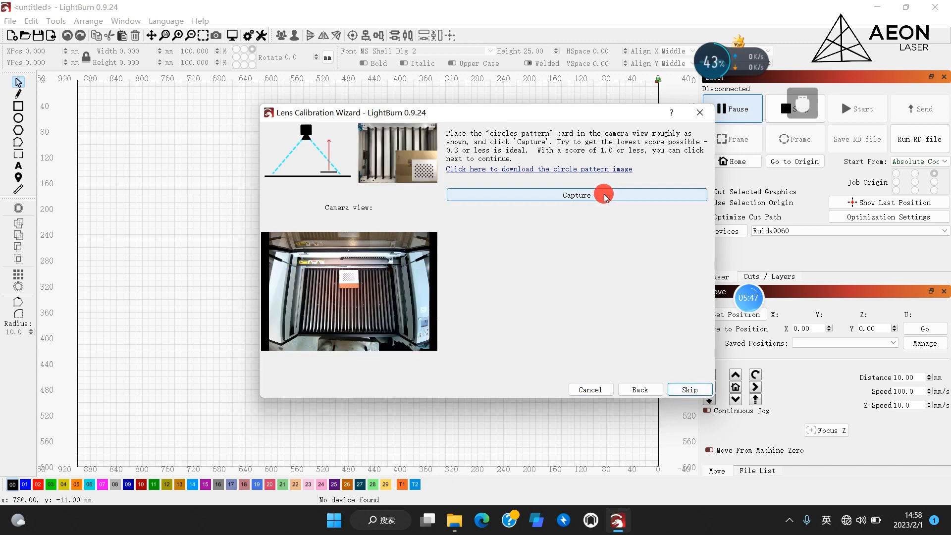
pyautogui.click(575, 194)
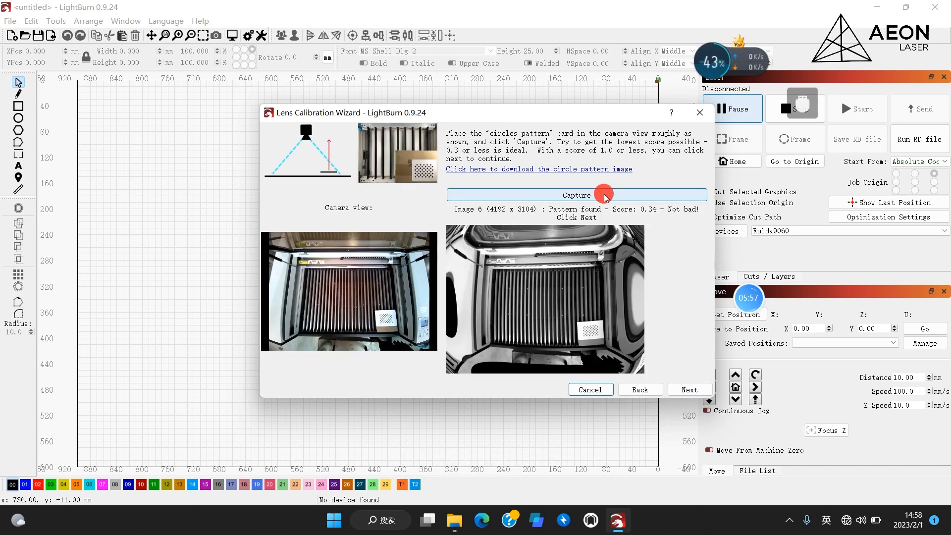
pyautogui.click(575, 195)
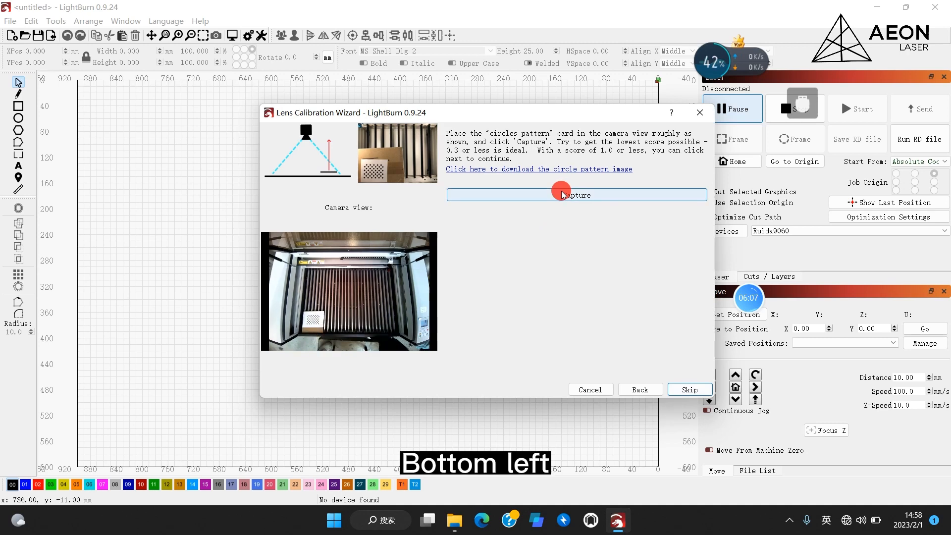
# Capture the card at bottom left, top left and top right, reaching the finished page.
pyautogui.click(575, 194)
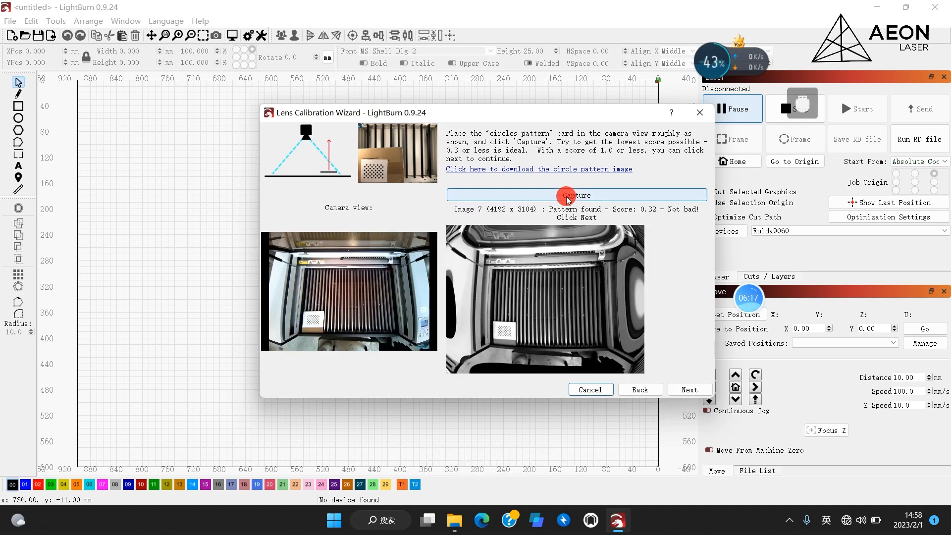
pyautogui.click(576, 194)
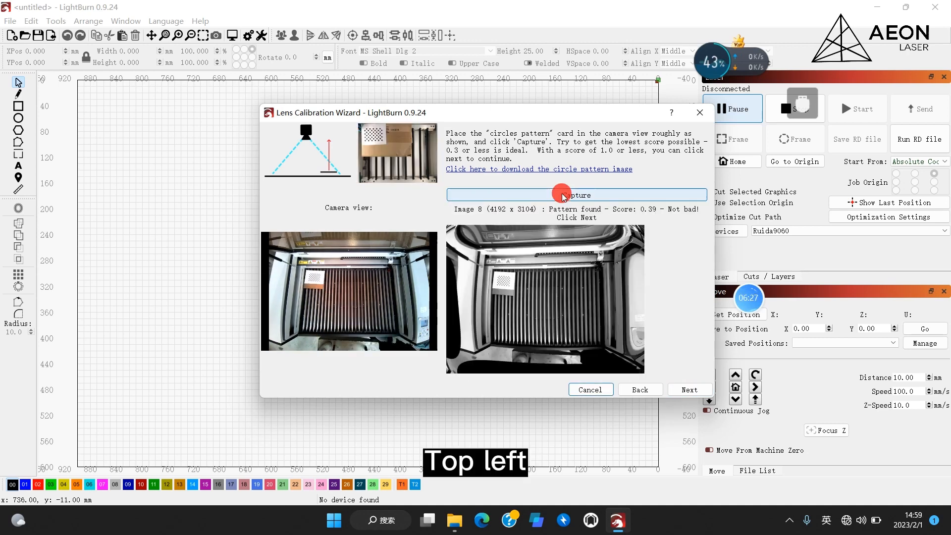
pyautogui.click(689, 388)
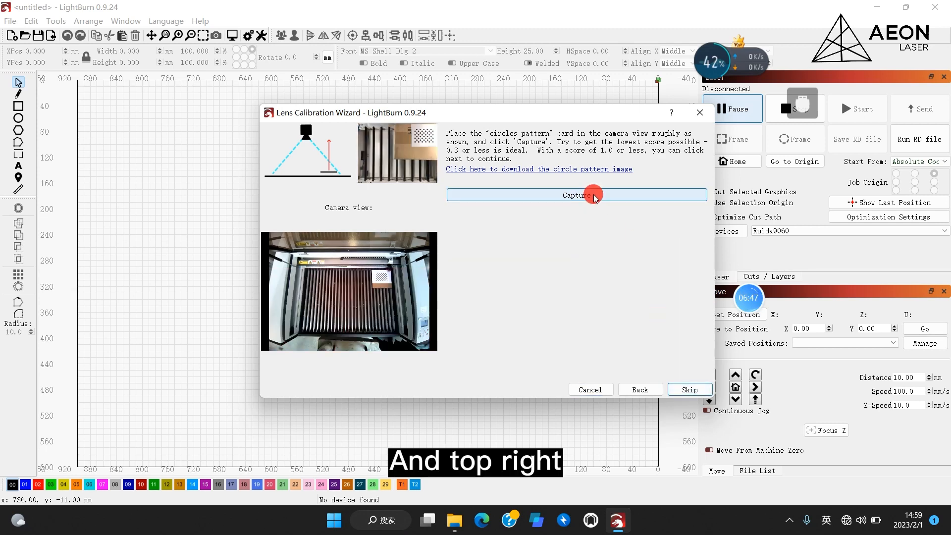
pyautogui.click(575, 194)
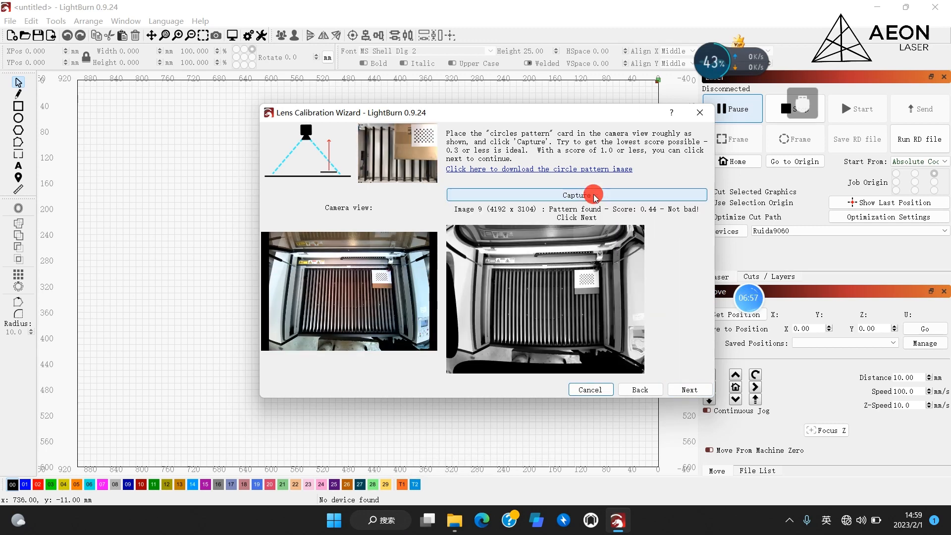
pyautogui.click(690, 390)
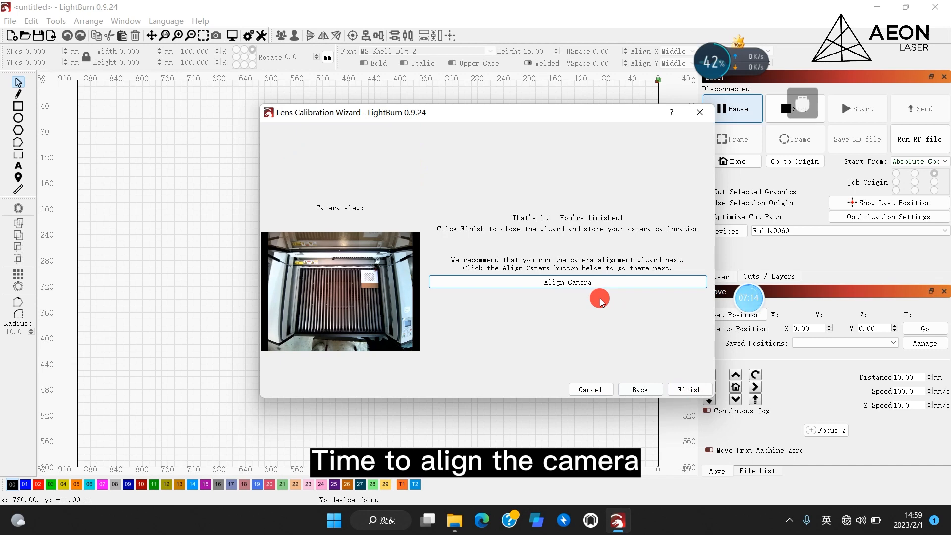
# Launch Align Camera with the UVC Video Device and reach the target-cutting page.
pyautogui.click(567, 282)
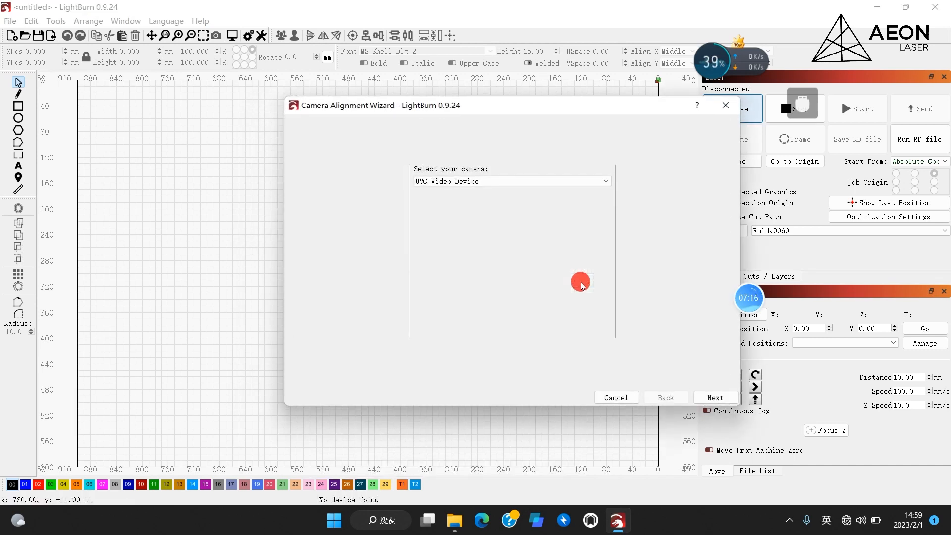
pyautogui.click(521, 181)
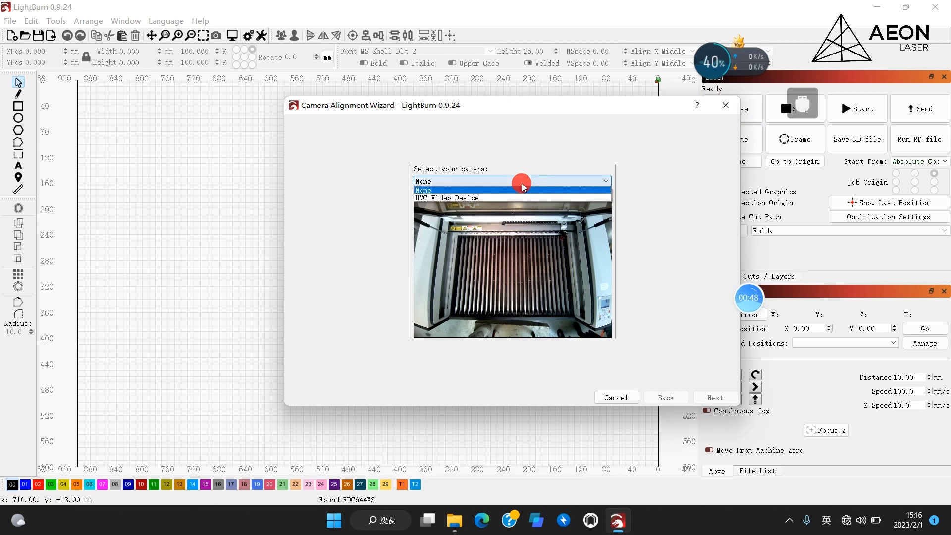
pyautogui.click(447, 197)
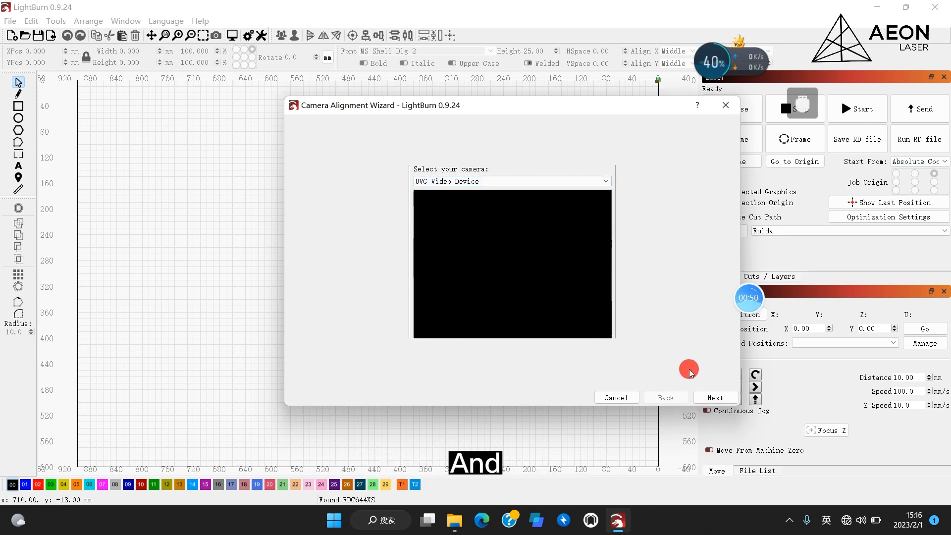
pyautogui.click(714, 397)
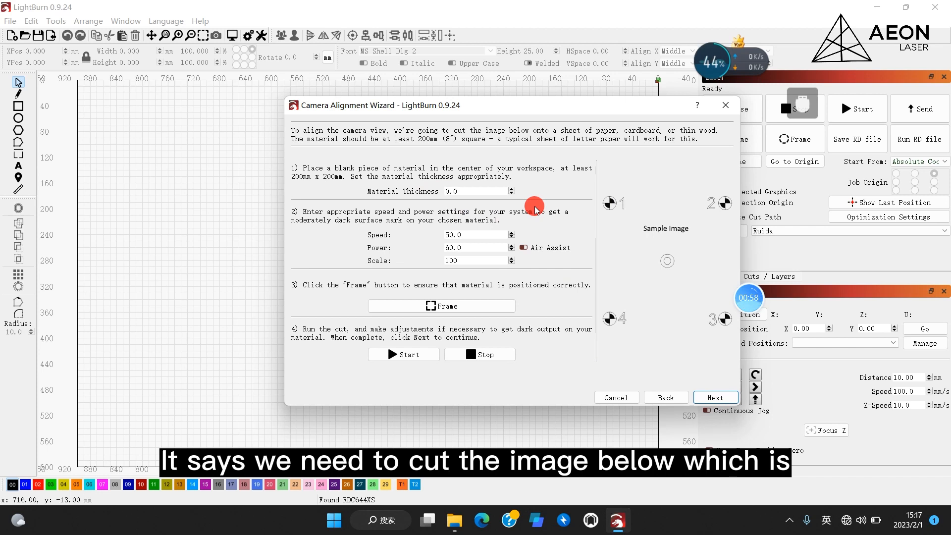
pyautogui.moveTo(698, 243)
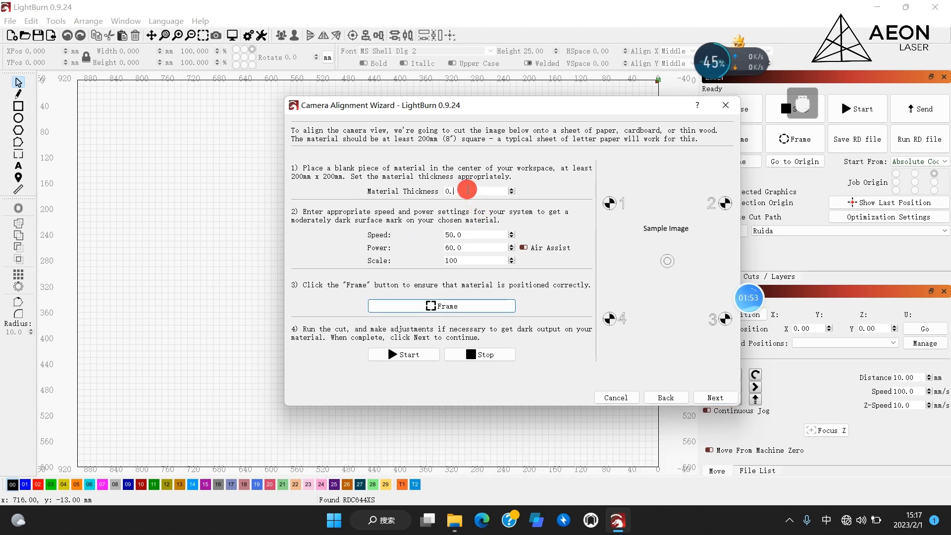
# Set alignment cut material thickness 2.5, speed 400.0 and power 25.0.
pyautogui.write('2.5')
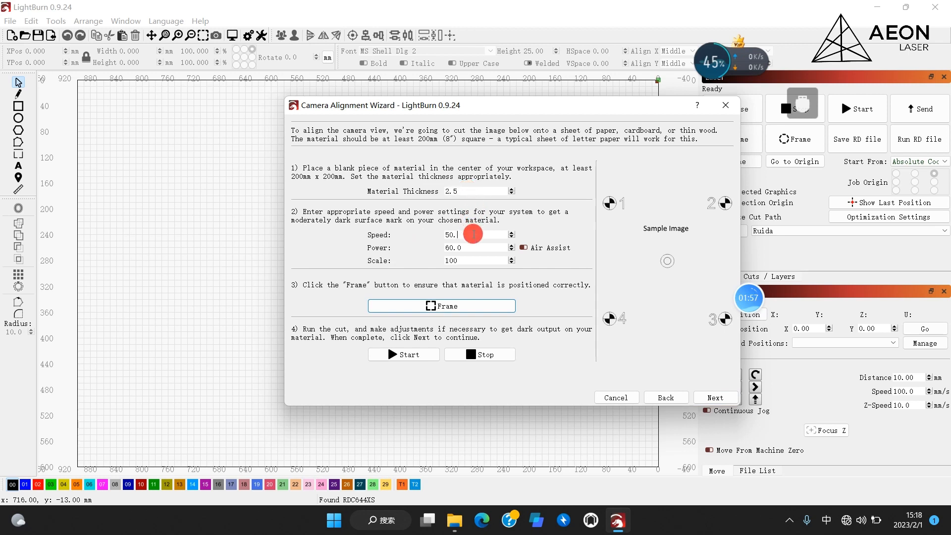
pyautogui.write('4')
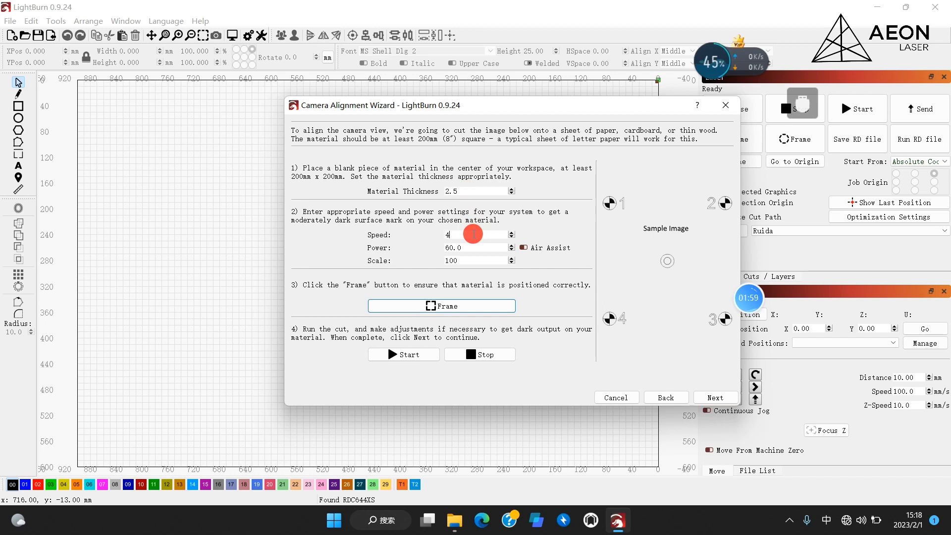
pyautogui.write('00.0')
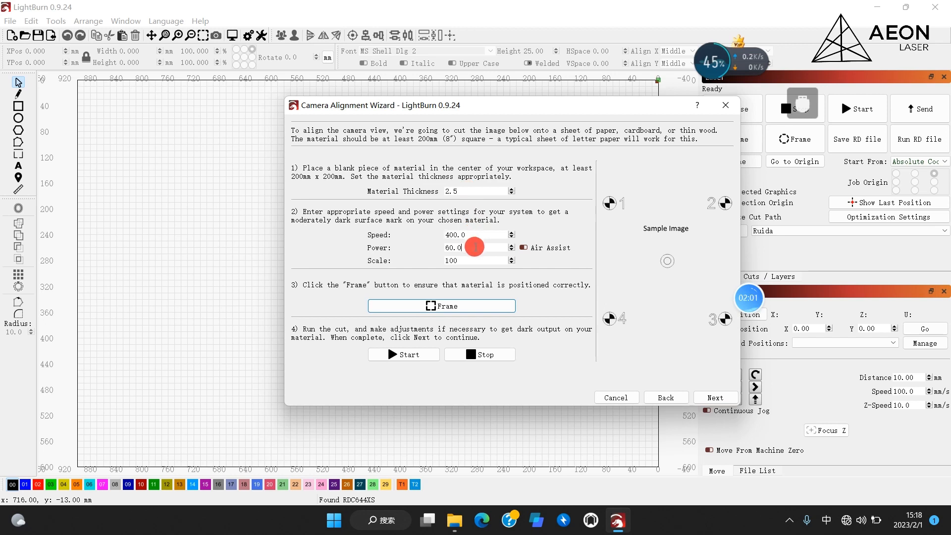
pyautogui.write('25')
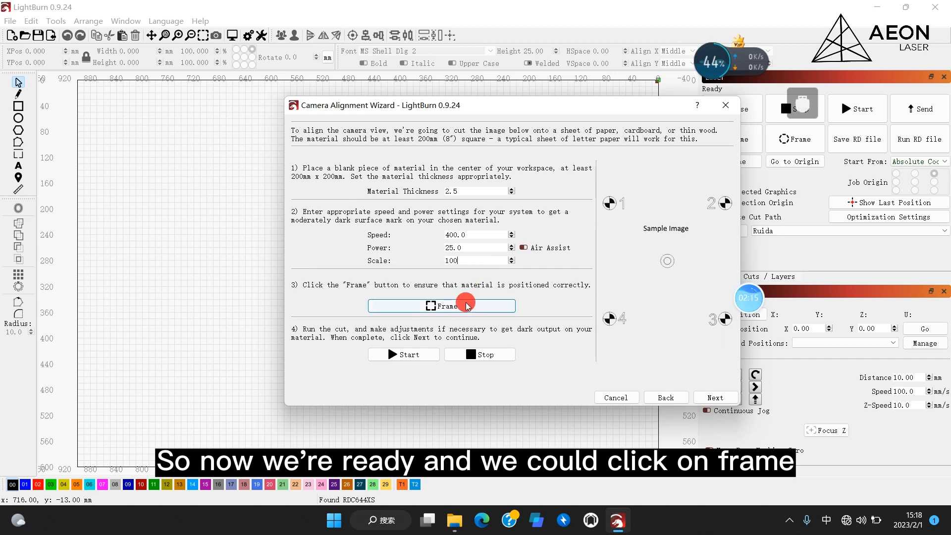
# Frame the material placement, then start cutting the alignment target.
pyautogui.click(441, 305)
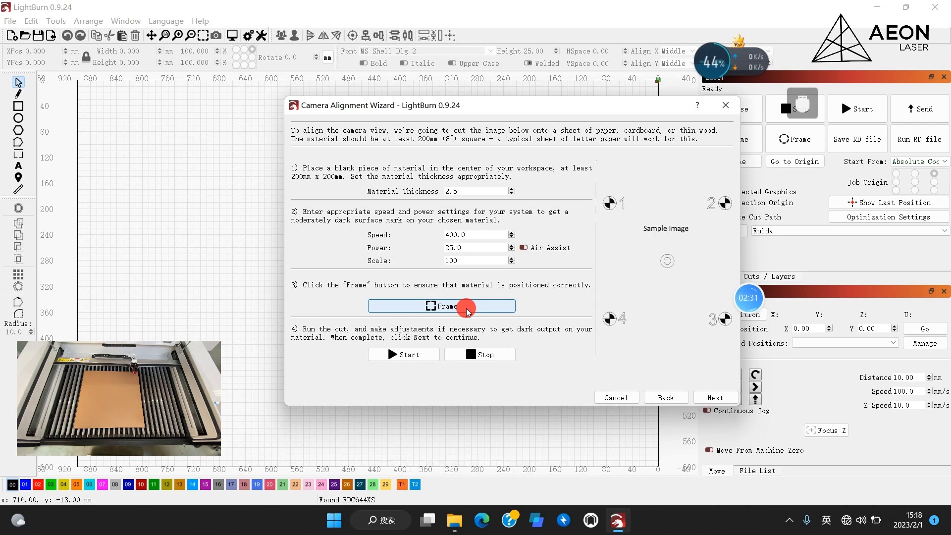
pyautogui.click(403, 354)
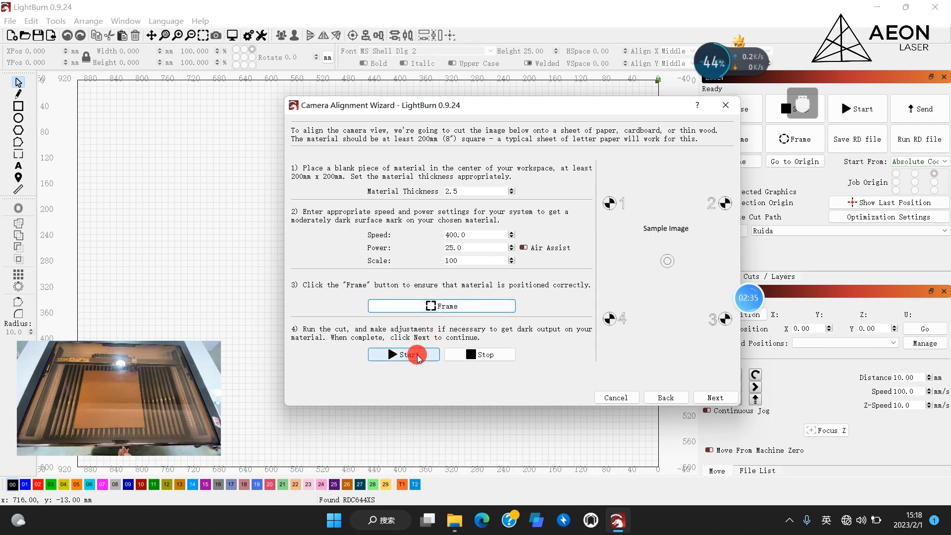
pyautogui.click(403, 354)
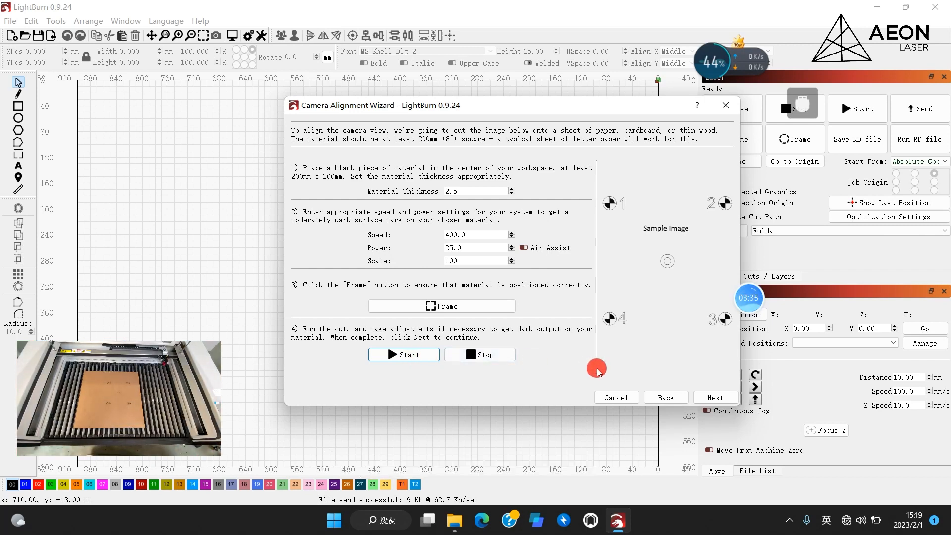
# Capture a camera image of the cut target and advance to corner marking.
pyautogui.click(716, 397)
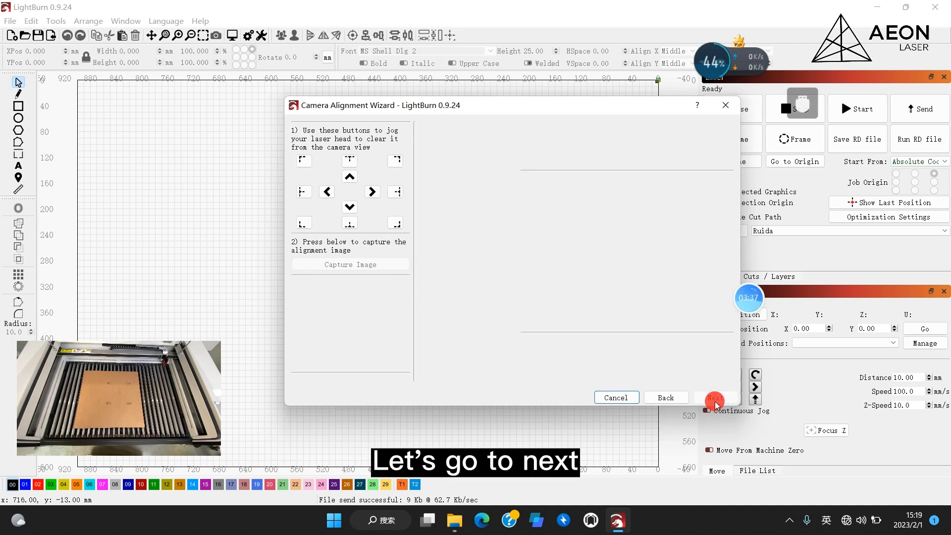
pyautogui.click(350, 264)
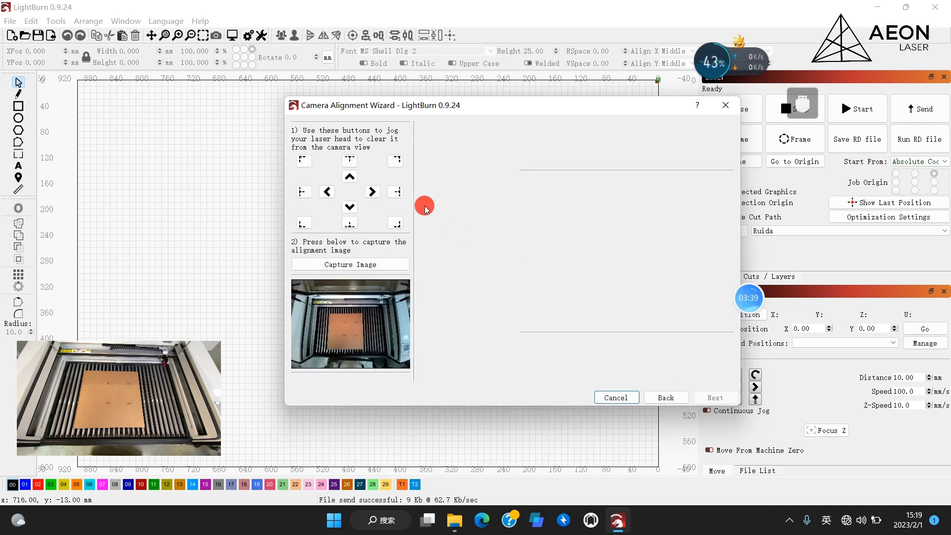
pyautogui.click(349, 206)
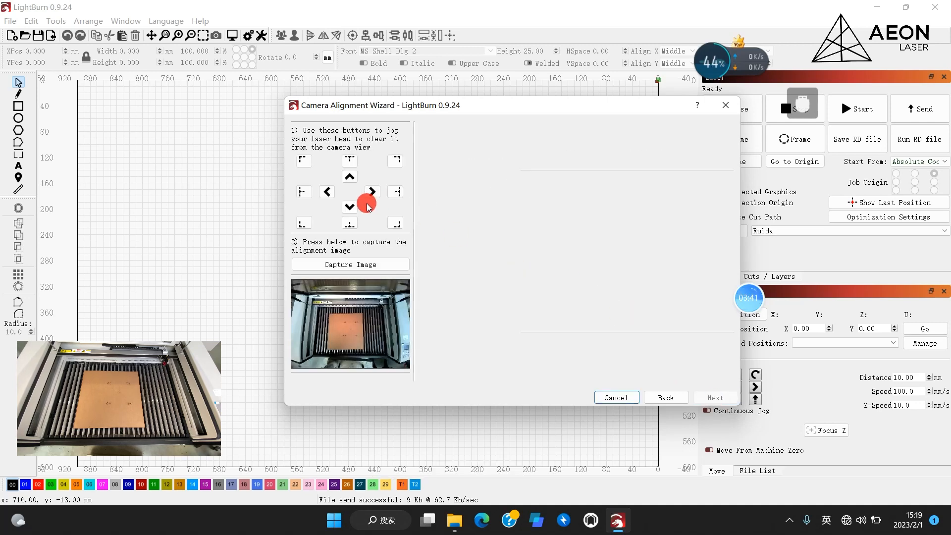
pyautogui.click(350, 264)
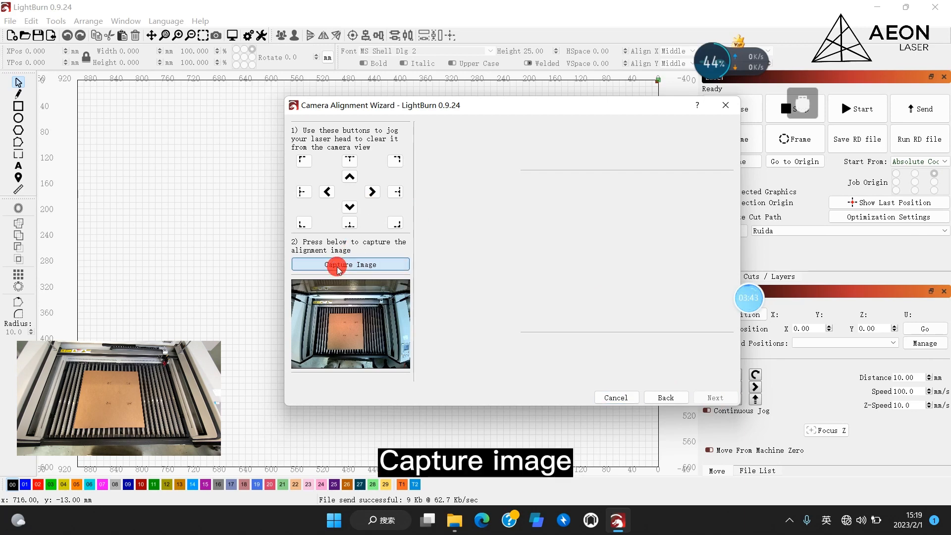
pyautogui.click(350, 264)
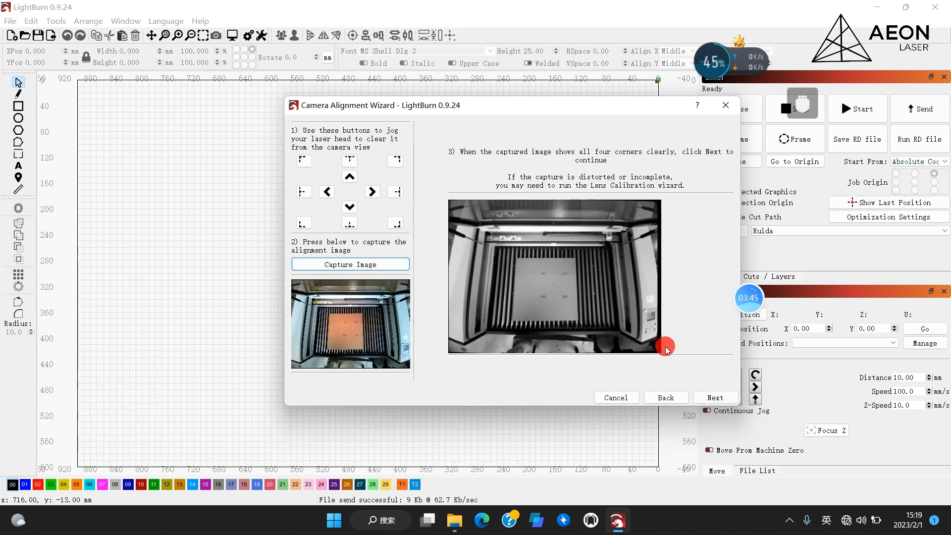
pyautogui.click(714, 397)
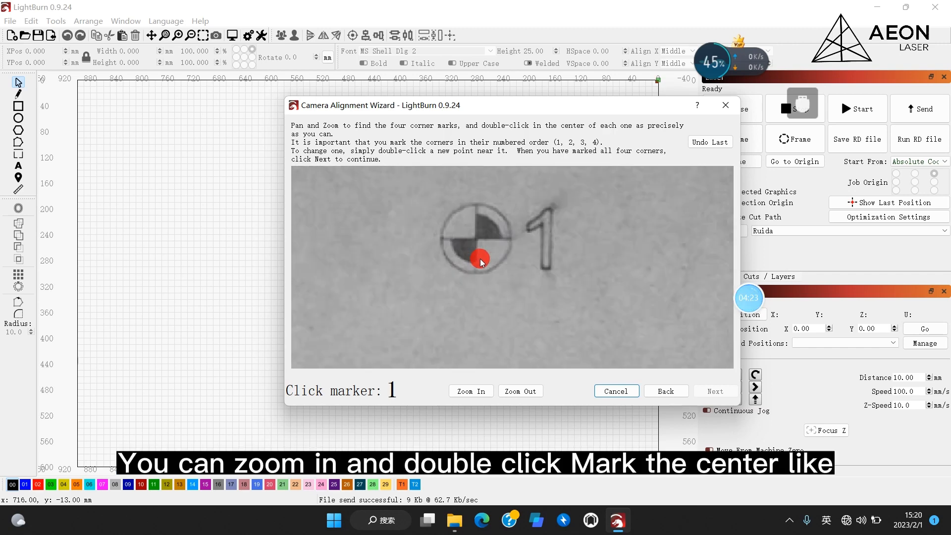
pyautogui.doubleClick(478, 245)
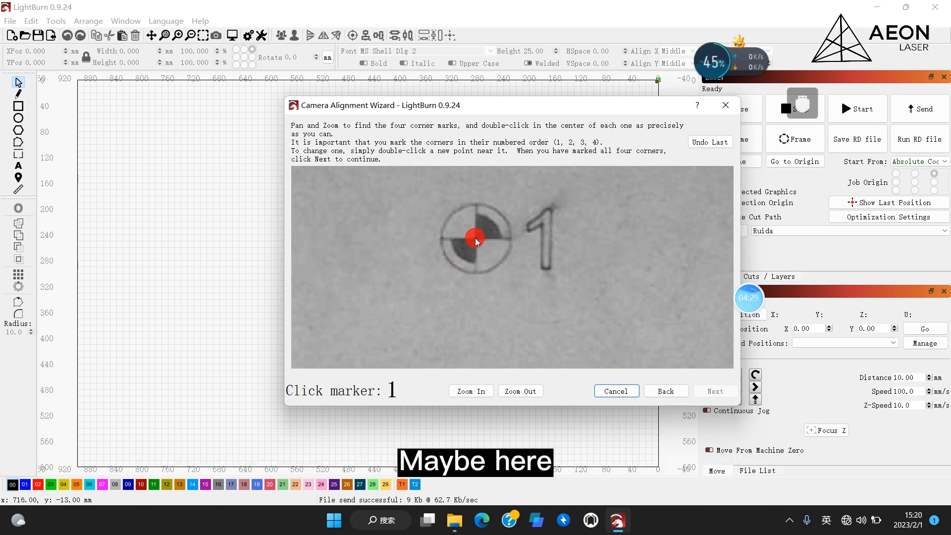
pyautogui.doubleClick(475, 238)
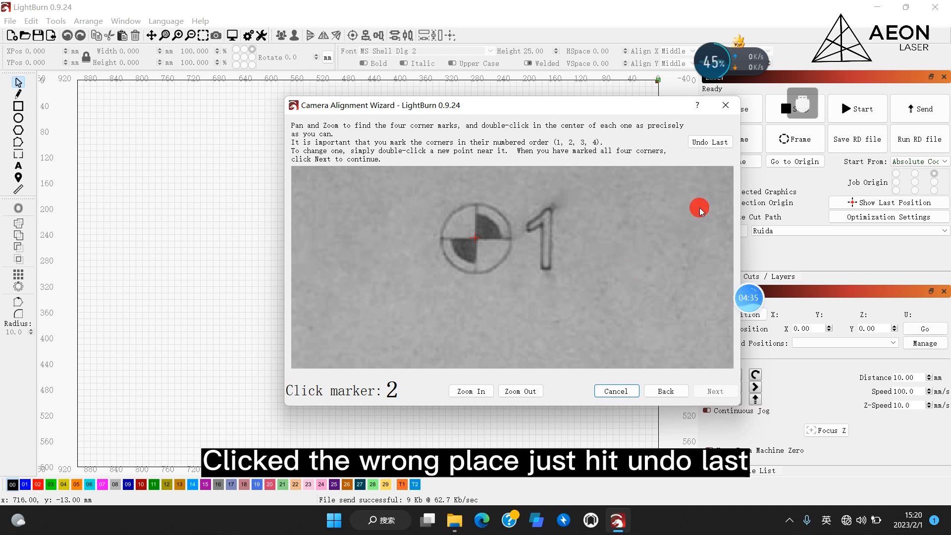
pyautogui.click(710, 142)
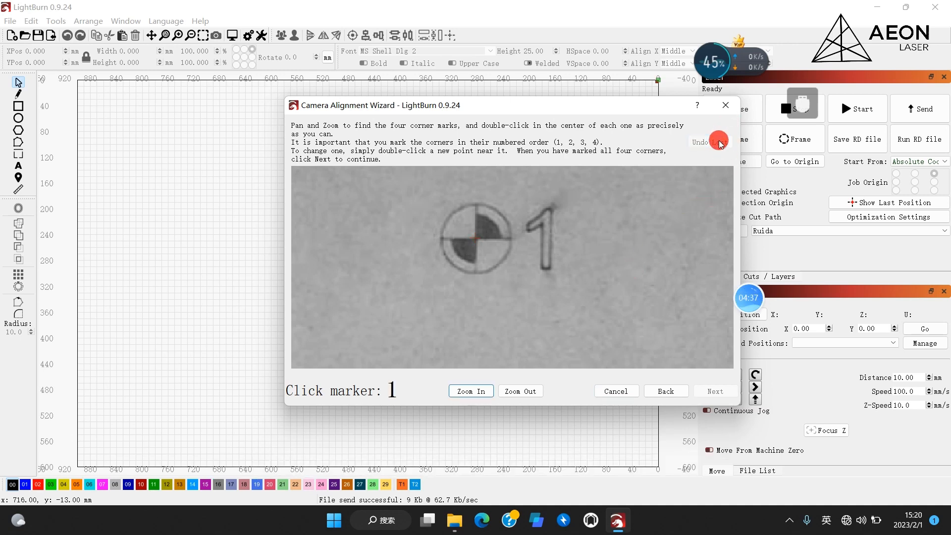
# Double-click the centers of markers 1 through 4, then advance to the done page.
pyautogui.doubleClick(485, 246)
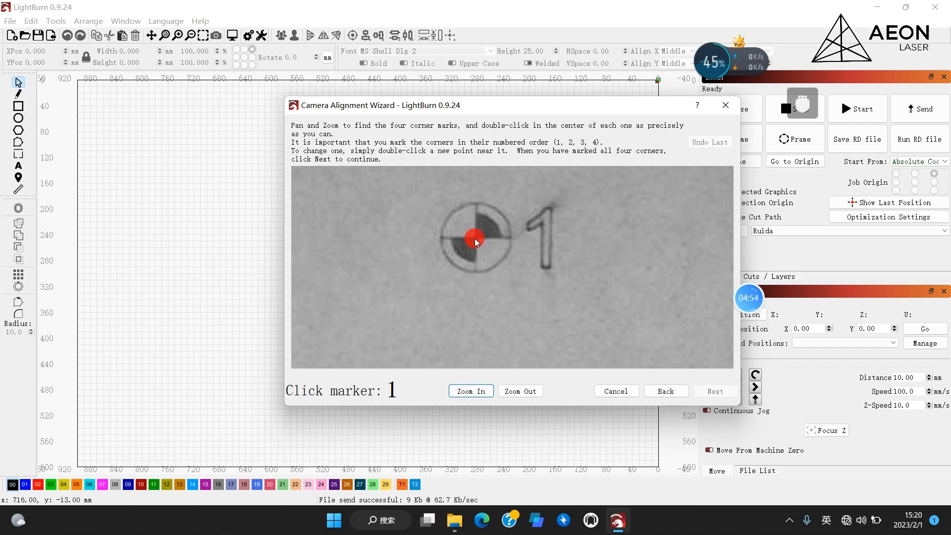
pyautogui.doubleClick(475, 238)
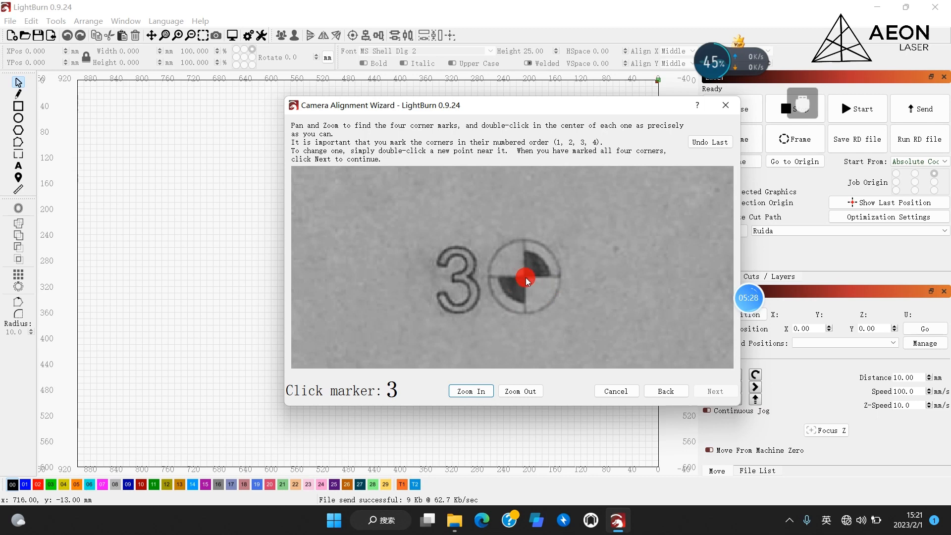
pyautogui.doubleClick(525, 278)
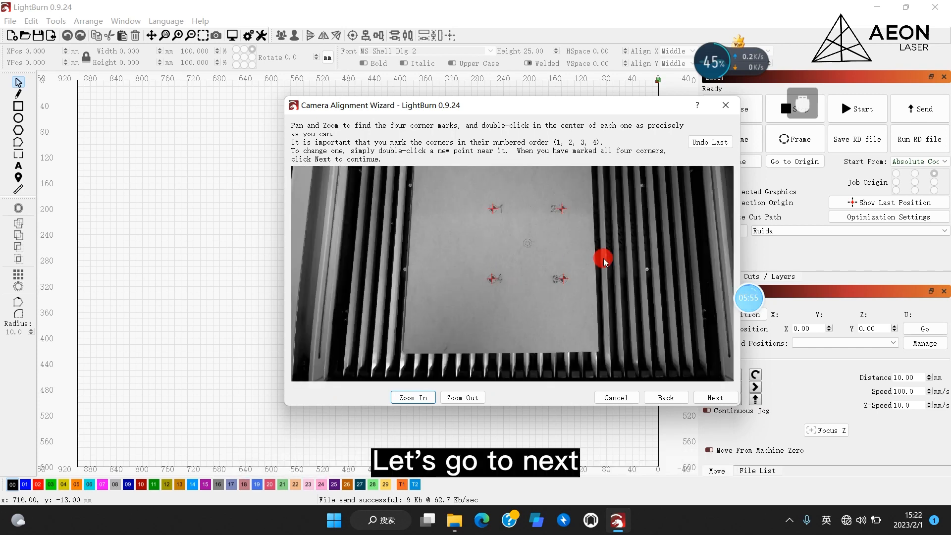
pyautogui.click(715, 398)
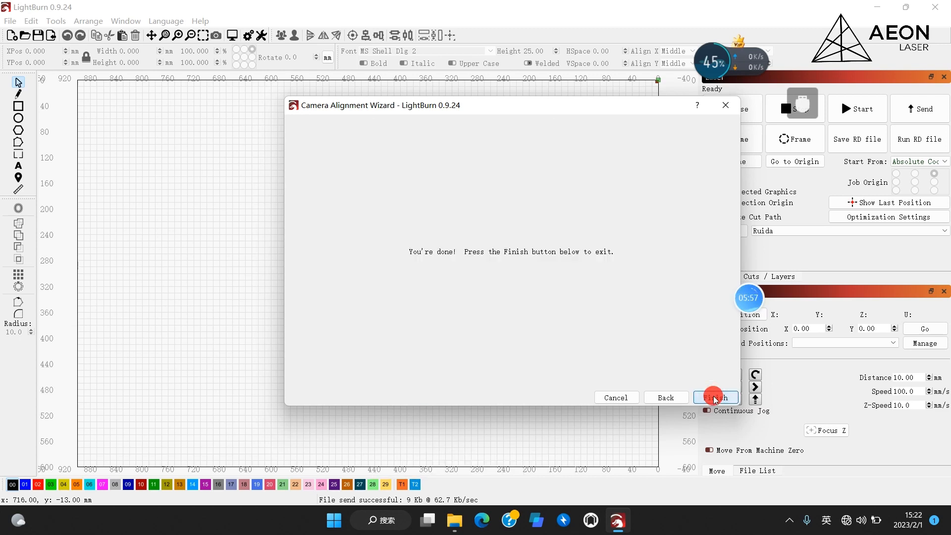